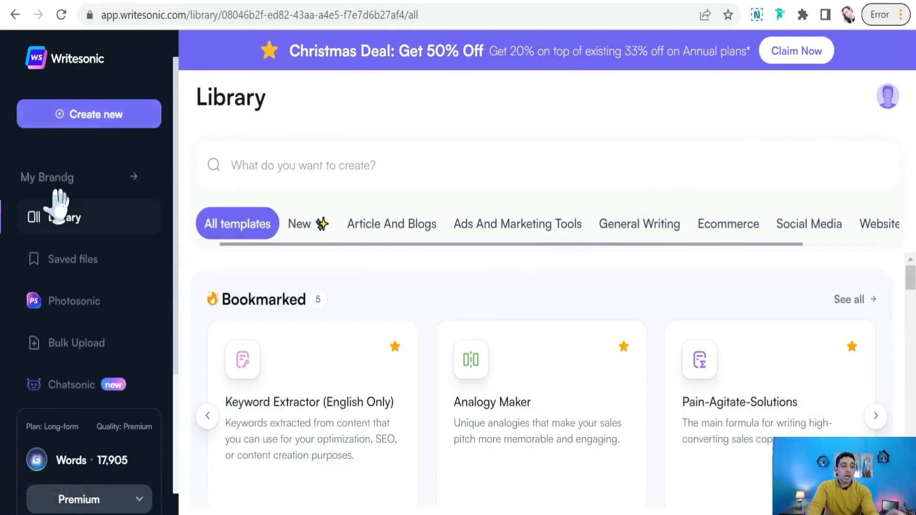
{"action": "mouse_move", "coordinate": [353, 146]}
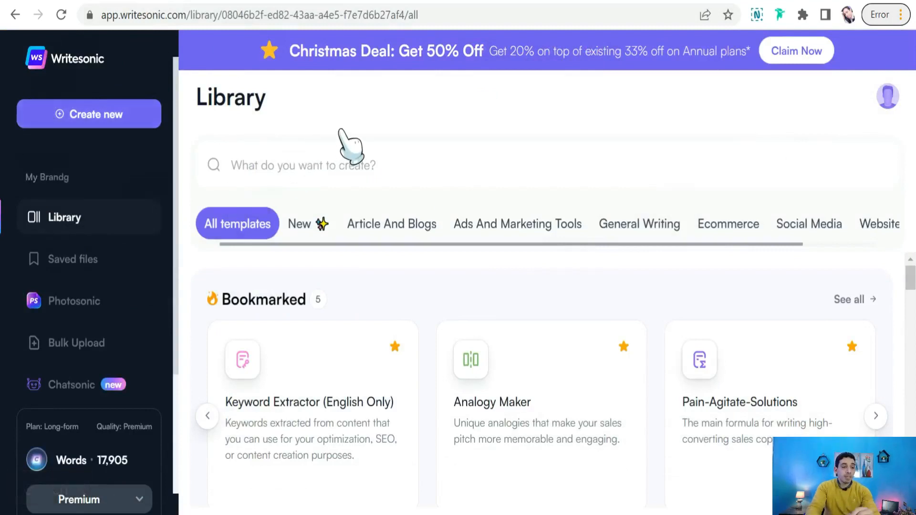
{"action": "mouse_move", "coordinate": [156, 211]}
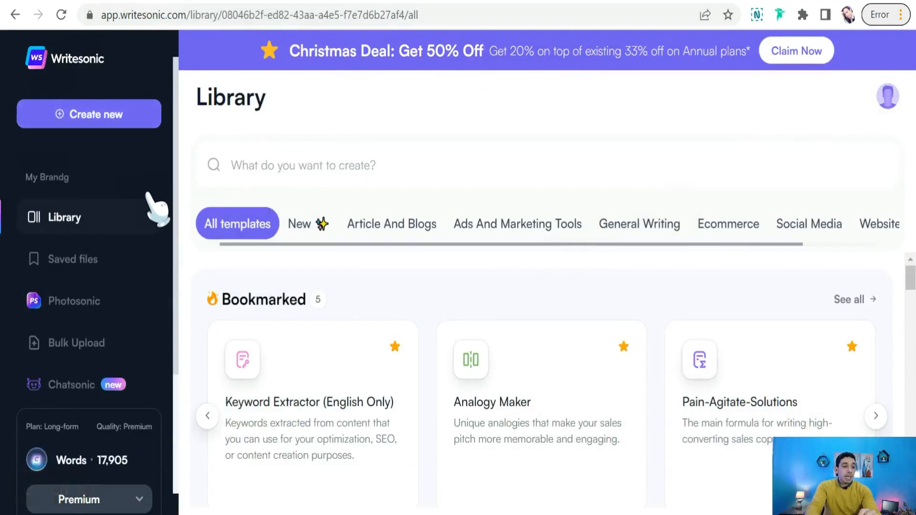
{"action": "mouse_move", "coordinate": [86, 406]}
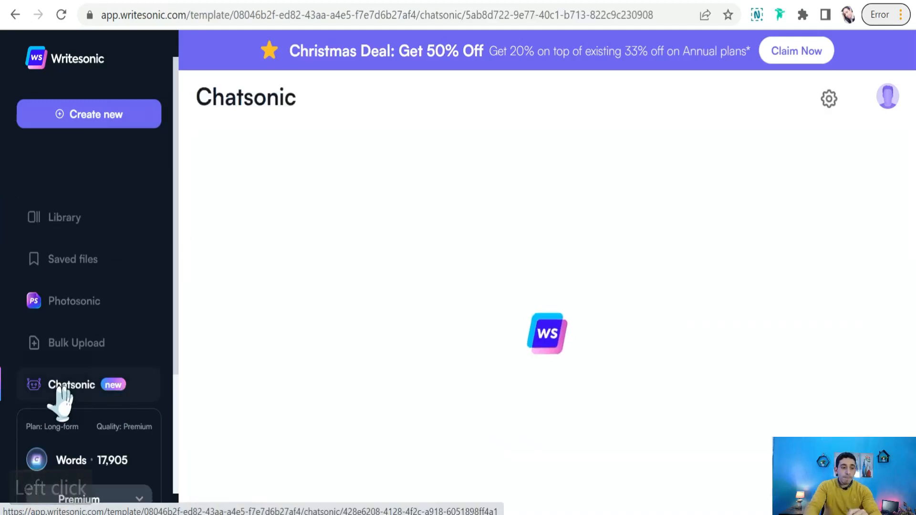
Step: Open Chatsonic and dismiss the ChatSonic v1.1 update announcement
{"action": "left_click", "coordinate": [71, 385]}
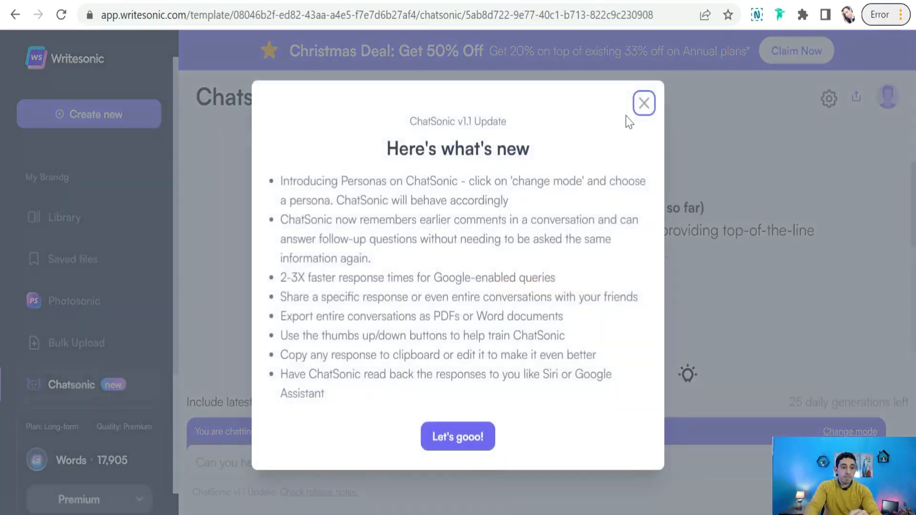
{"action": "left_click", "coordinate": [642, 103]}
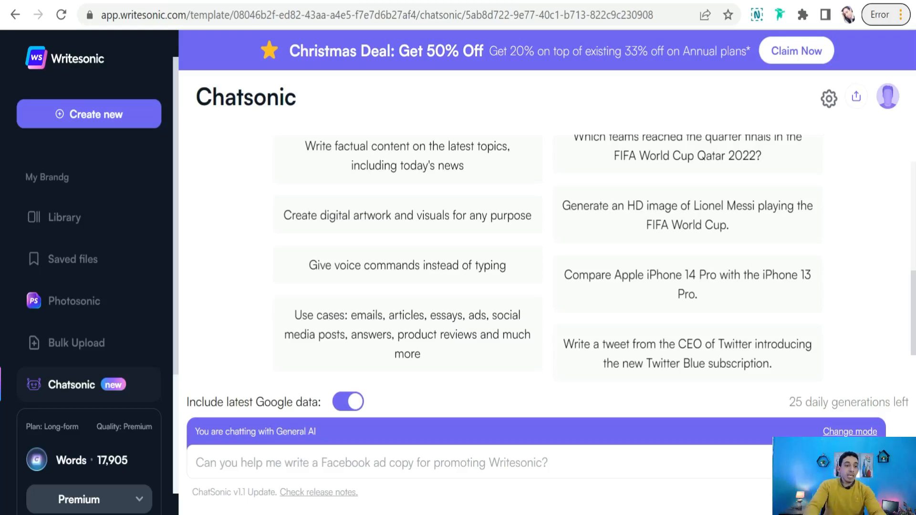
Step: Ask Chatsonic for 'some quotes about social workers'
{"action": "left_click", "coordinate": [371, 463]}
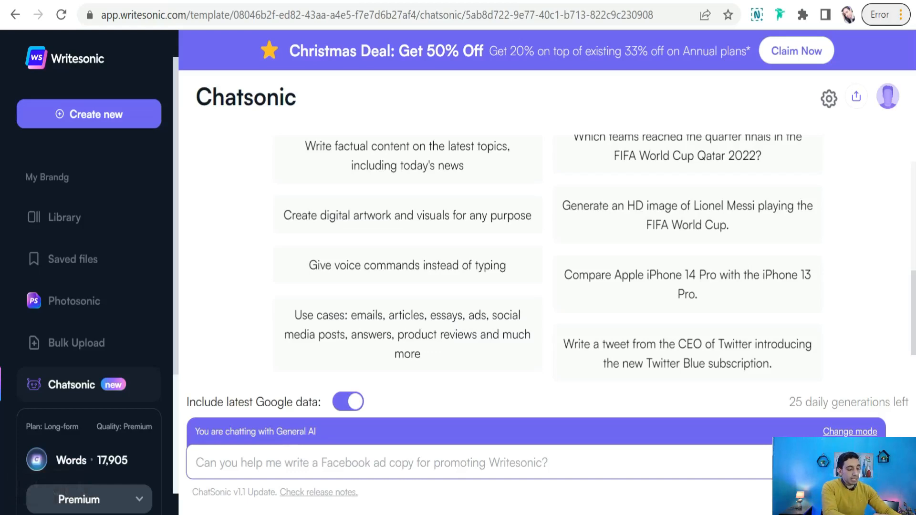
{"action": "type", "text": "some quotes about"}
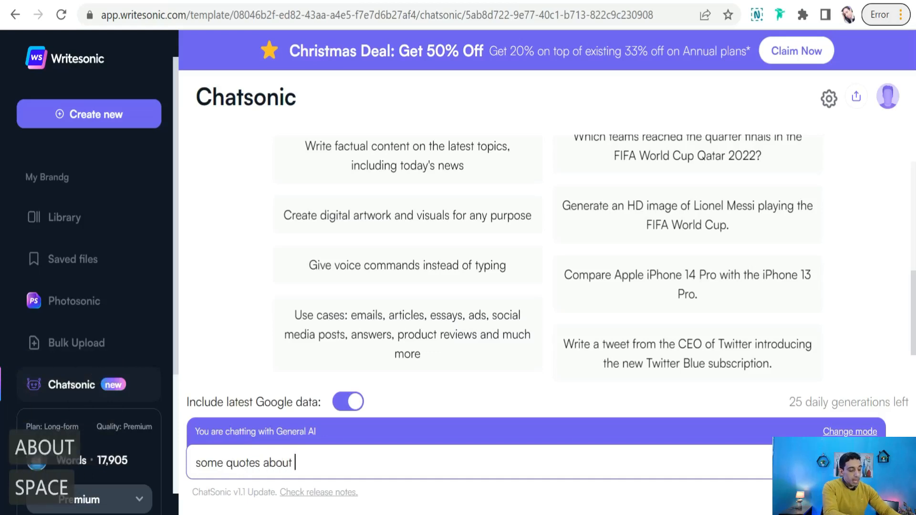
{"action": "type", "text": "social workers"}
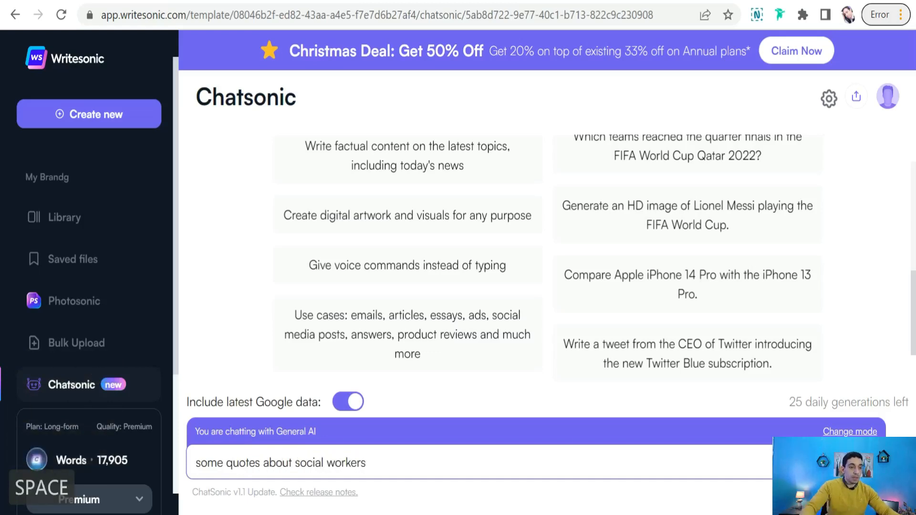
{"action": "key", "text": "Enter"}
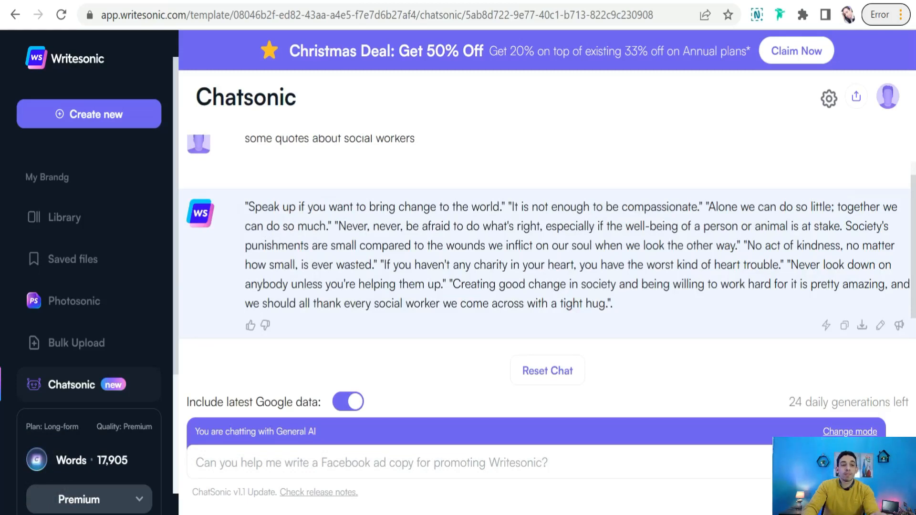
Step: Select the first quote, about speaking up to bring change to the world
{"action": "double_click", "coordinate": [372, 206]}
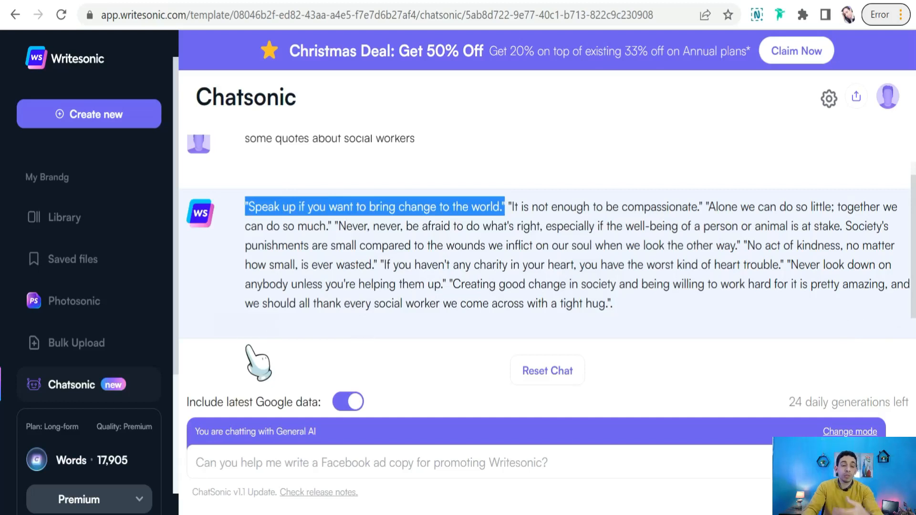
{"action": "mouse_move", "coordinate": [245, 496]}
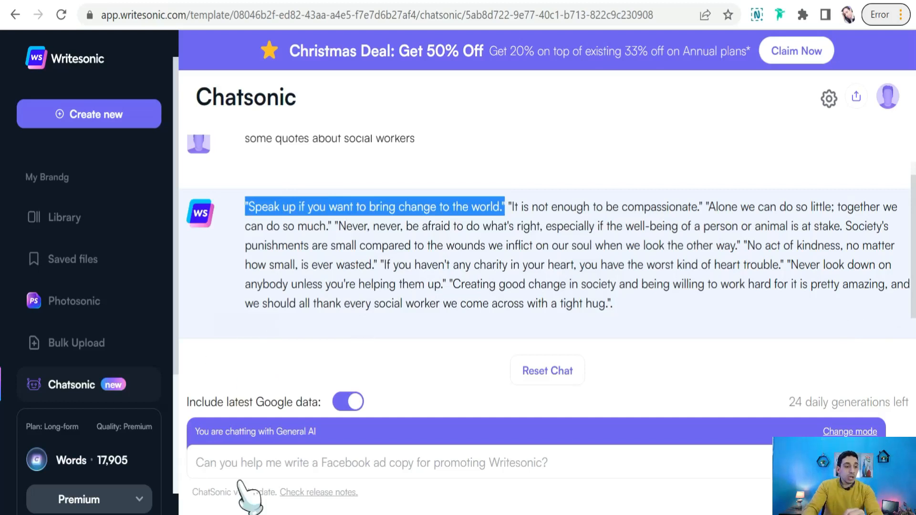
Step: Ask Chatsonic 'please give me some common sayings about social workers'
{"action": "left_click", "coordinate": [370, 462]}
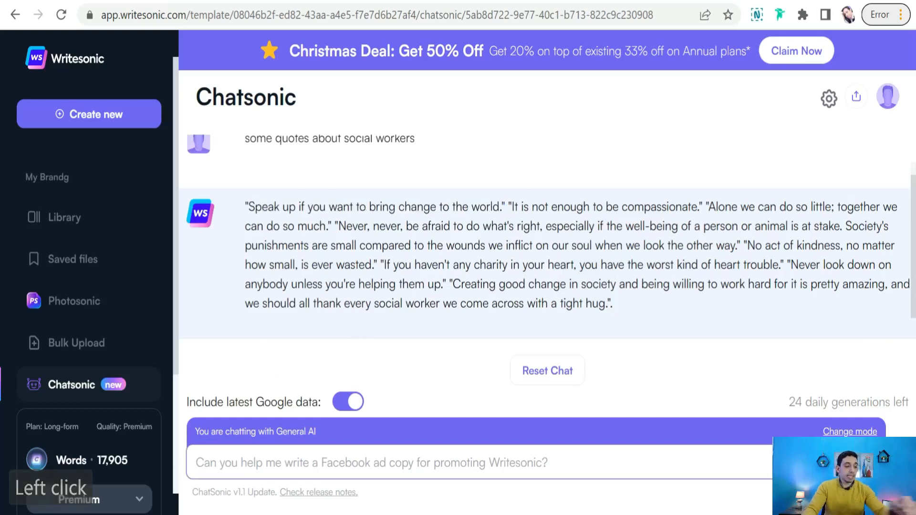
{"action": "type", "text": "p"}
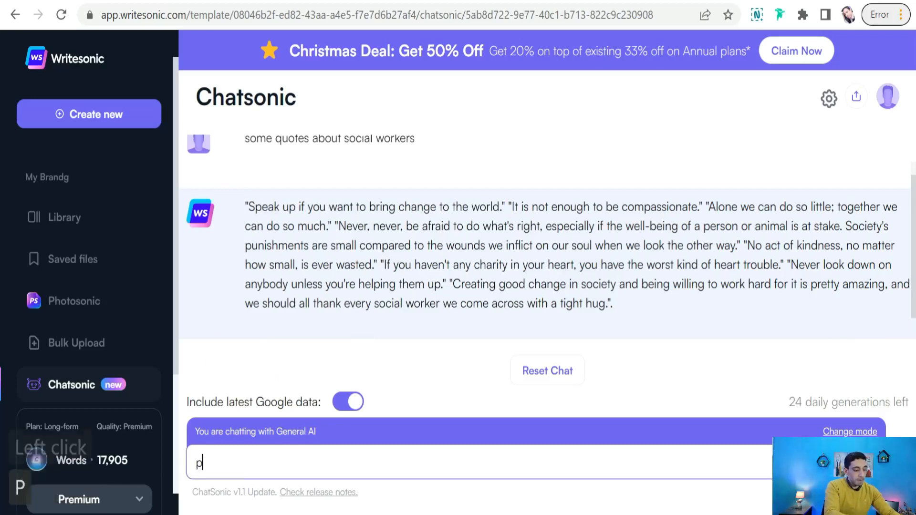
{"action": "type", "text": "lease give me some common sayings a"}
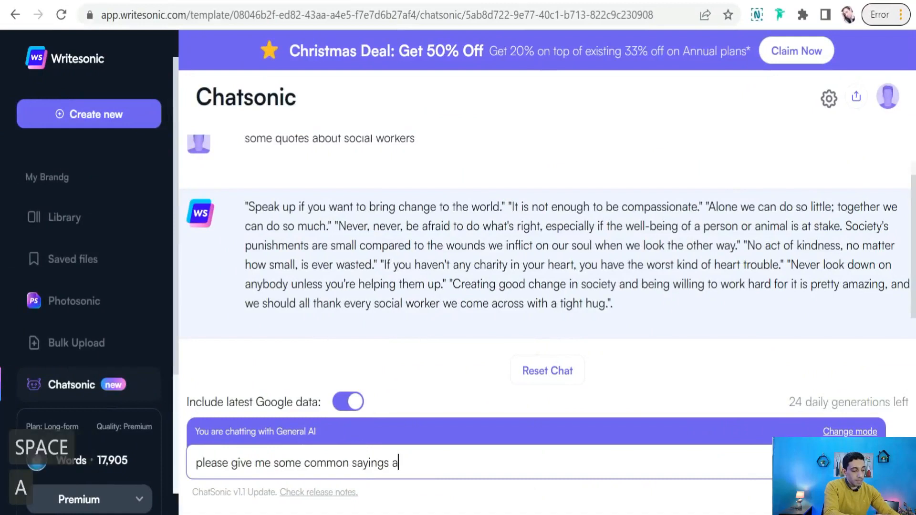
{"action": "type", "text": "bout socu"}
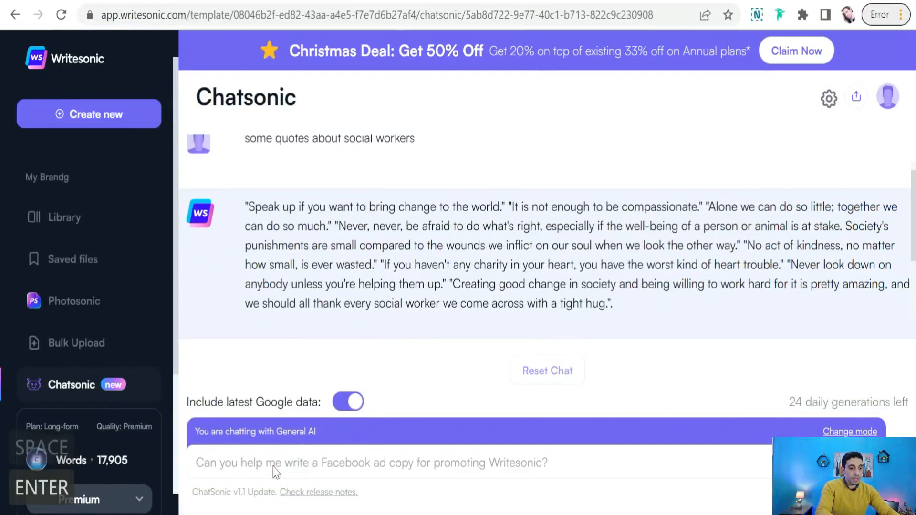
{"action": "mouse_move", "coordinate": [304, 380]}
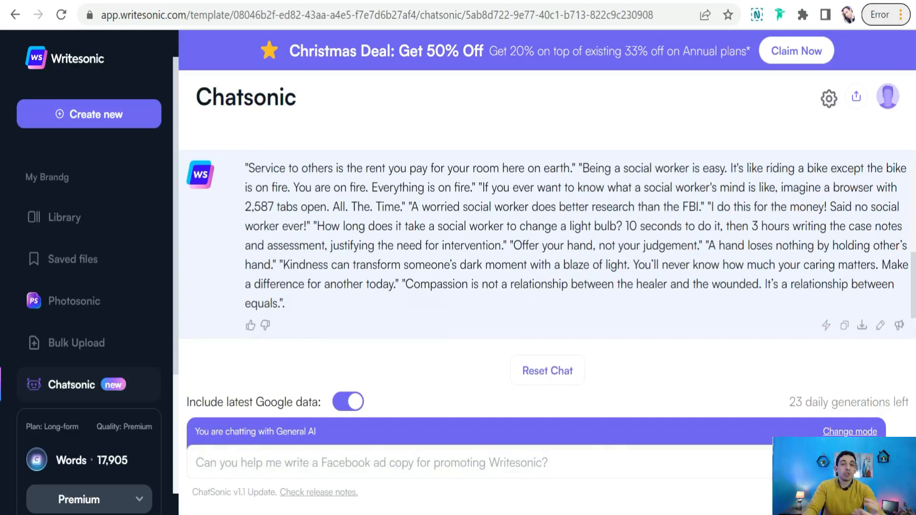
{"action": "left_click", "coordinate": [370, 462]}
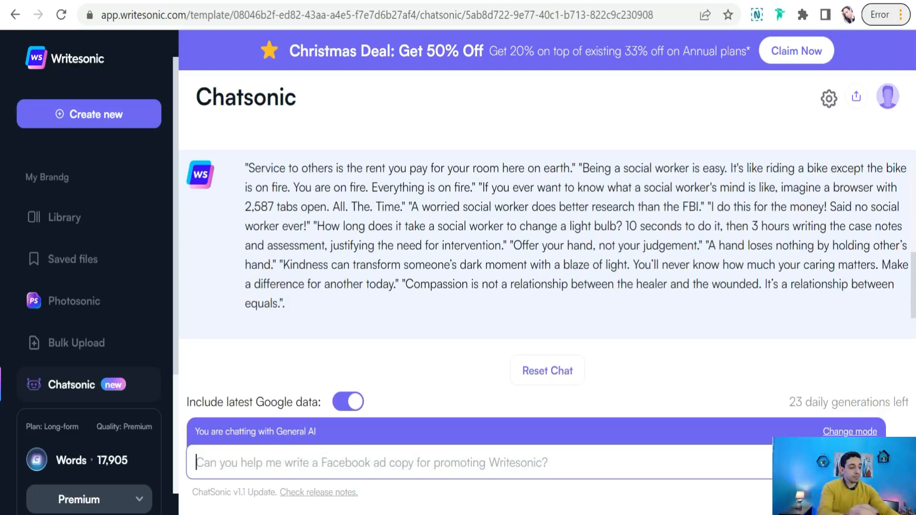
Step: Ask Chatsonic for sayings about a swimming lover
{"action": "type", "text": "sayings about swimm"}
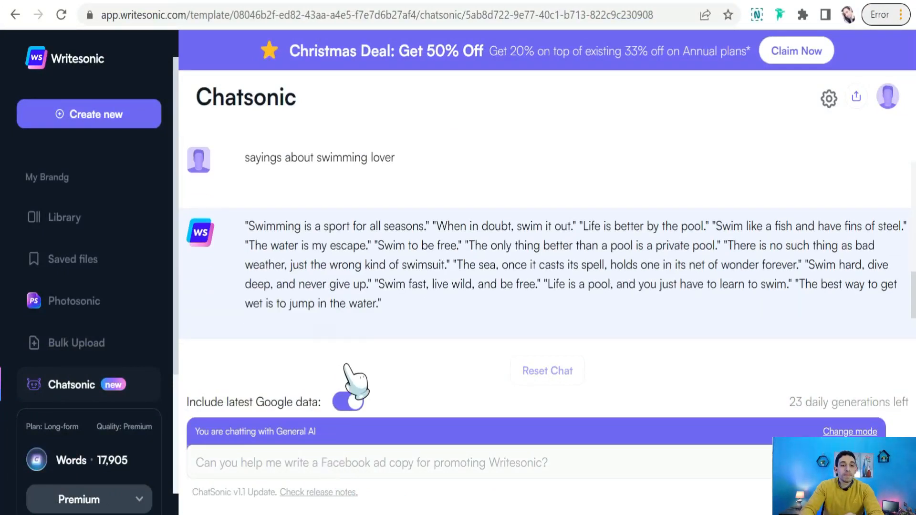
{"action": "left_click", "coordinate": [348, 402]}
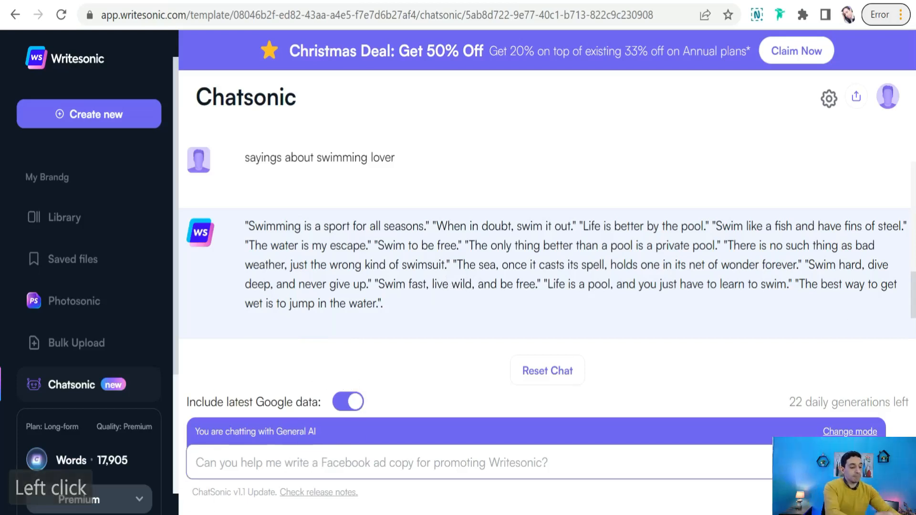
Step: Ask Chatsonic for 'examples of the best selling niches on Redbubble'
{"action": "type", "text": "e"}
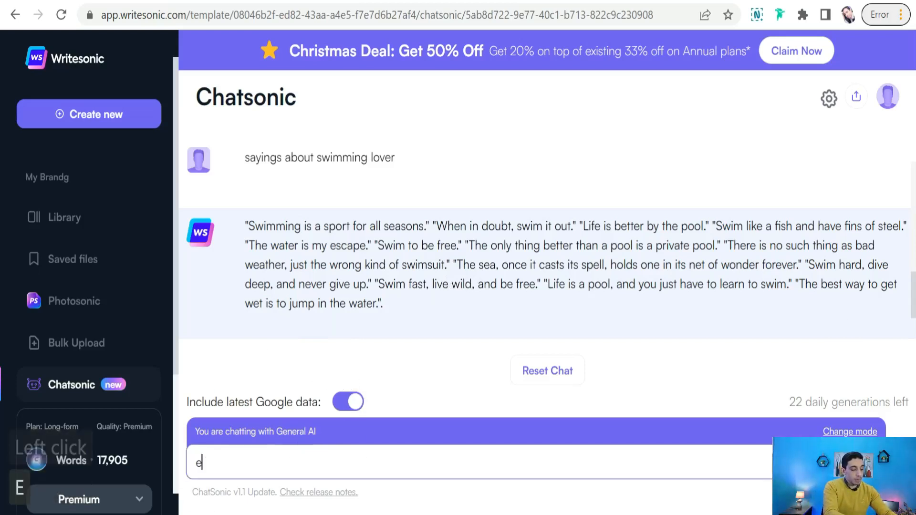
{"action": "type", "text": "xamples"}
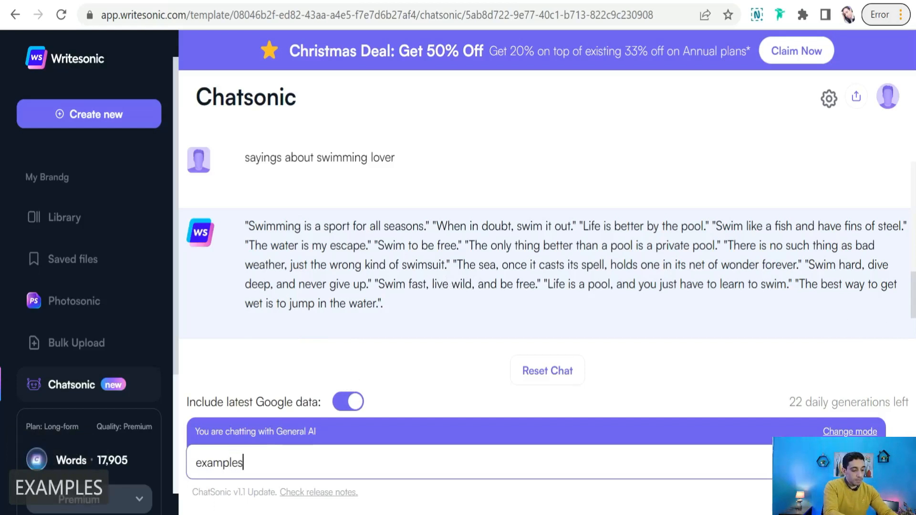
{"action": "type", "text": "of the best"}
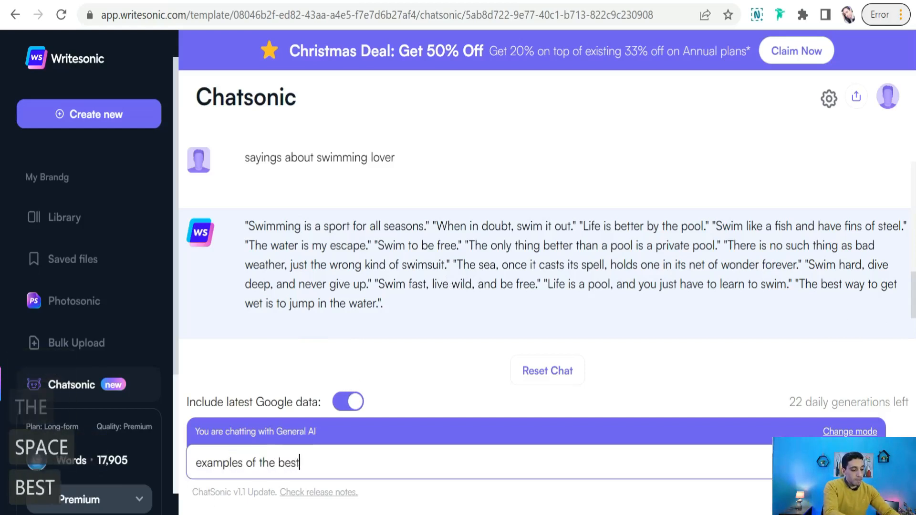
{"action": "type", "text": "selling"}
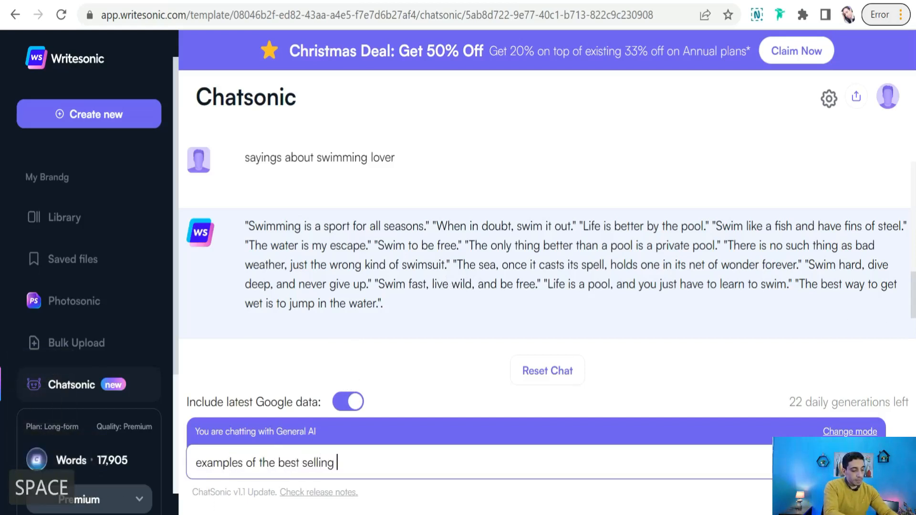
{"action": "type", "text": "niches"}
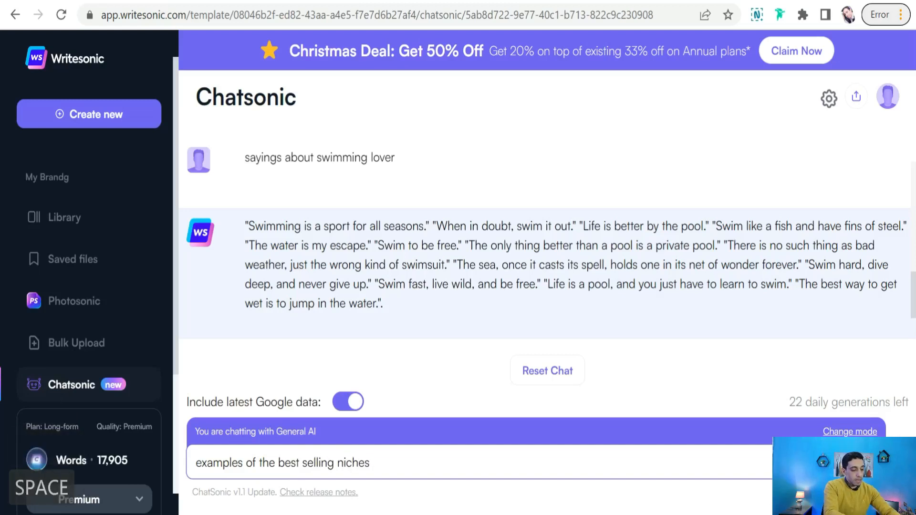
{"action": "type", "text": "on Re"}
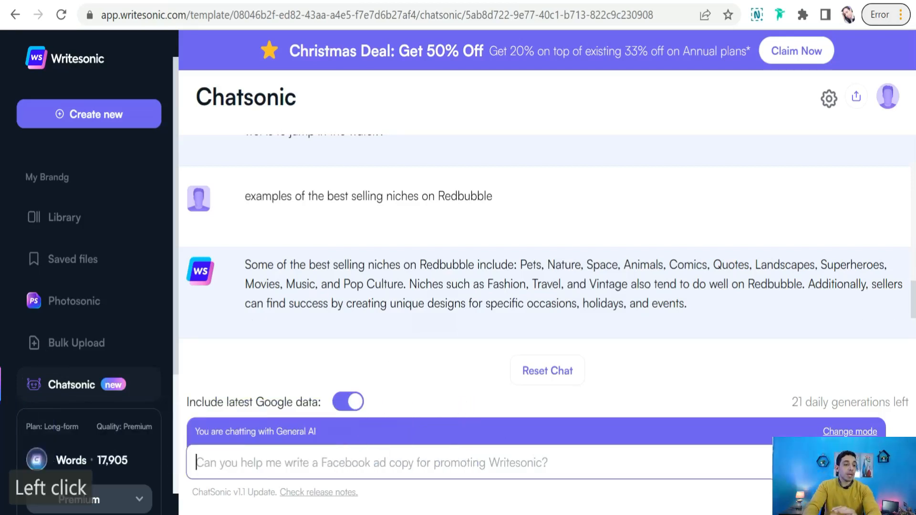
Step: Ask Chatsonic for 'subniches of food niche'
{"action": "type", "text": "subniches o"}
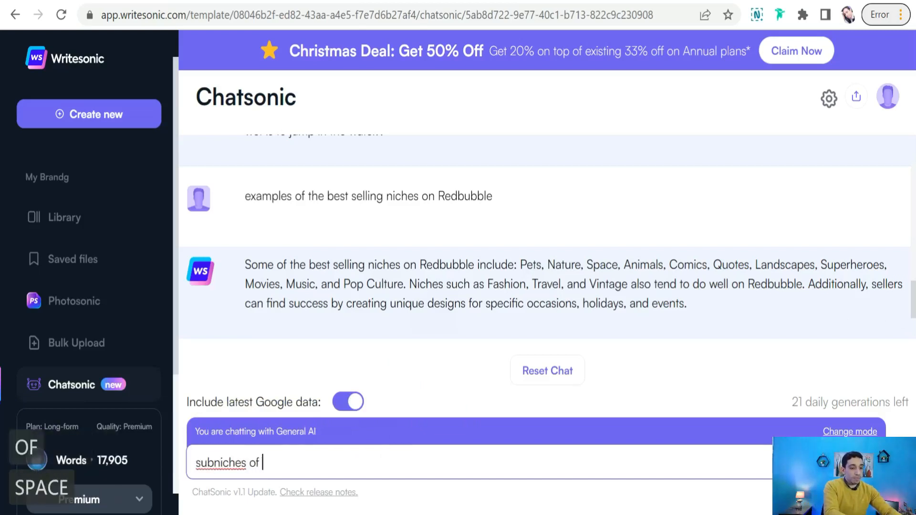
{"action": "type", "text": "food ni"}
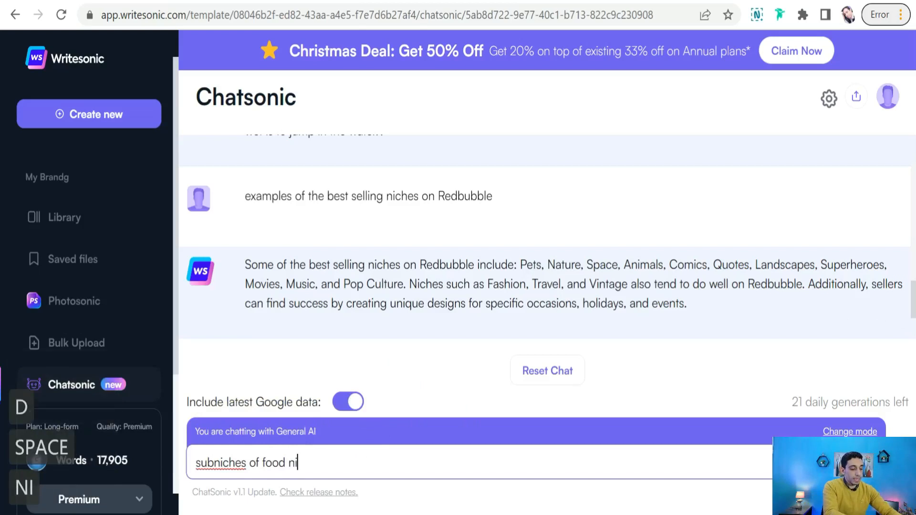
{"action": "type", "text": "che"}
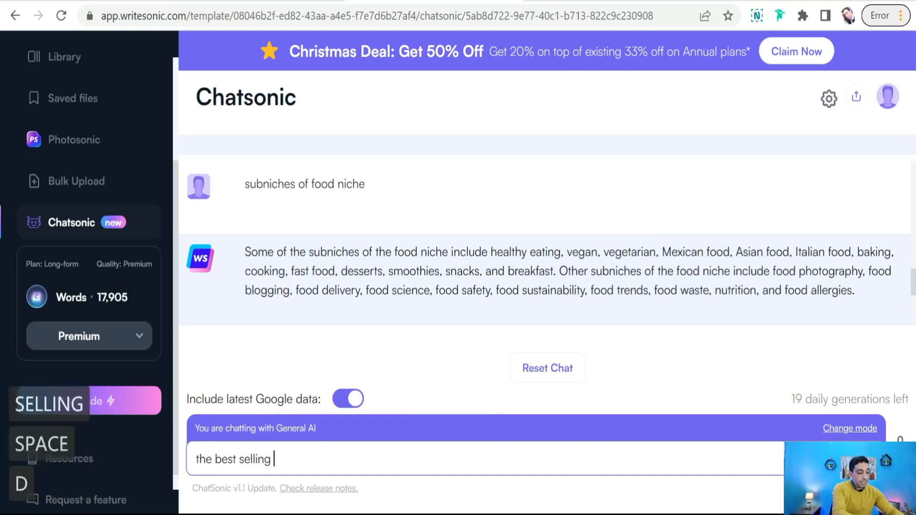
Step: Ask for 'the best selling designs about swimming for print on demand' and scroll to the reply
{"action": "type", "text": "designs"}
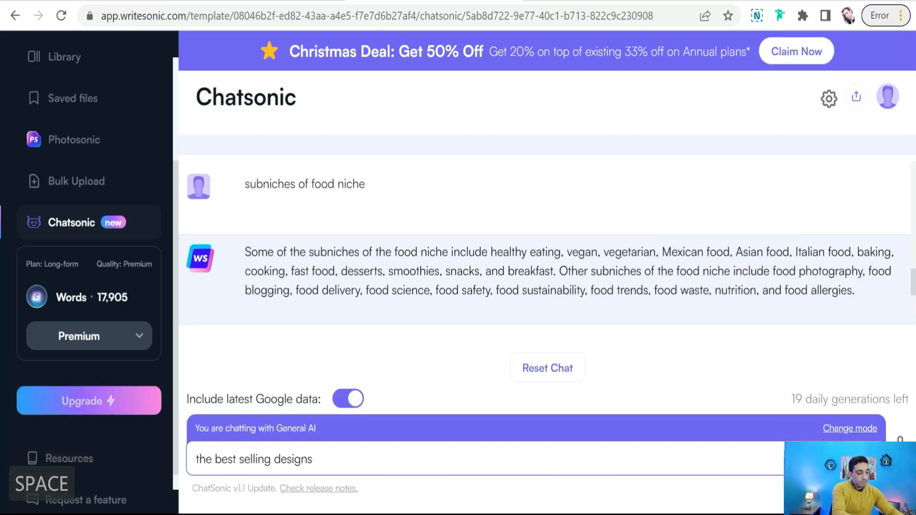
{"action": "type", "text": "about"}
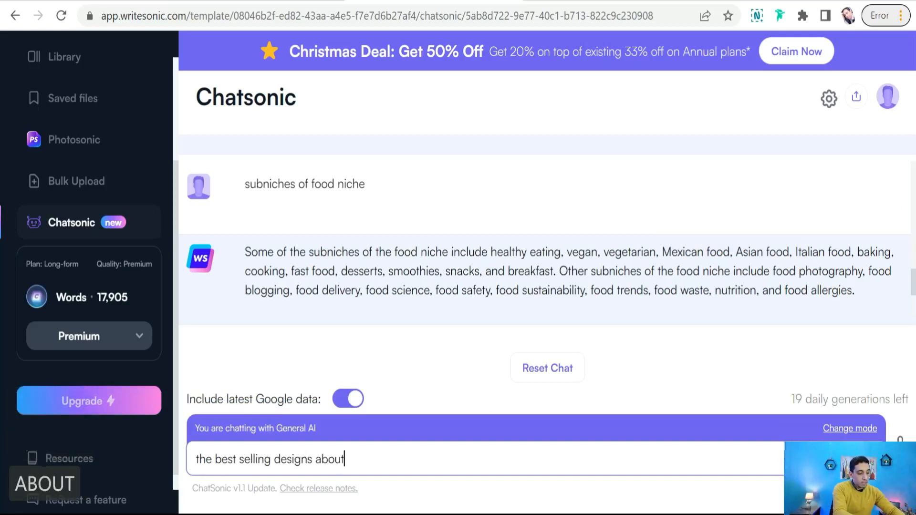
{"action": "type", "text": "swimming"}
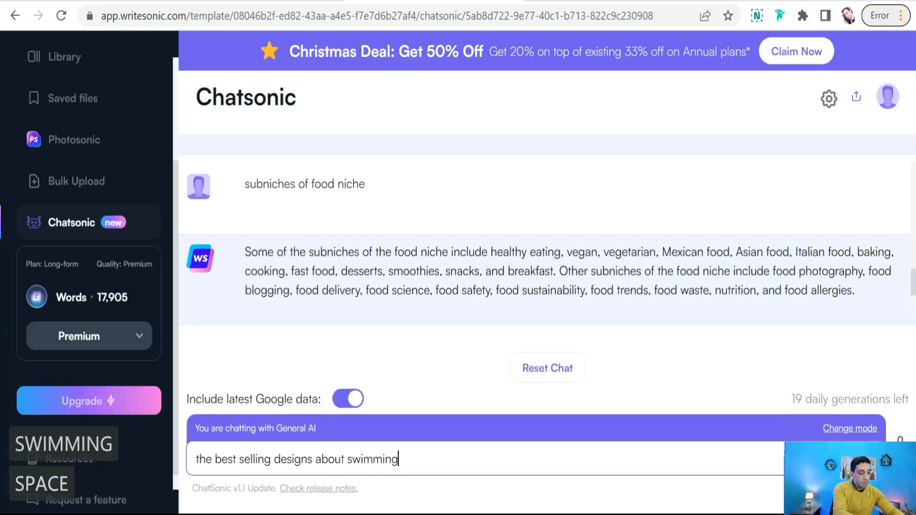
{"action": "type", "text": "for"}
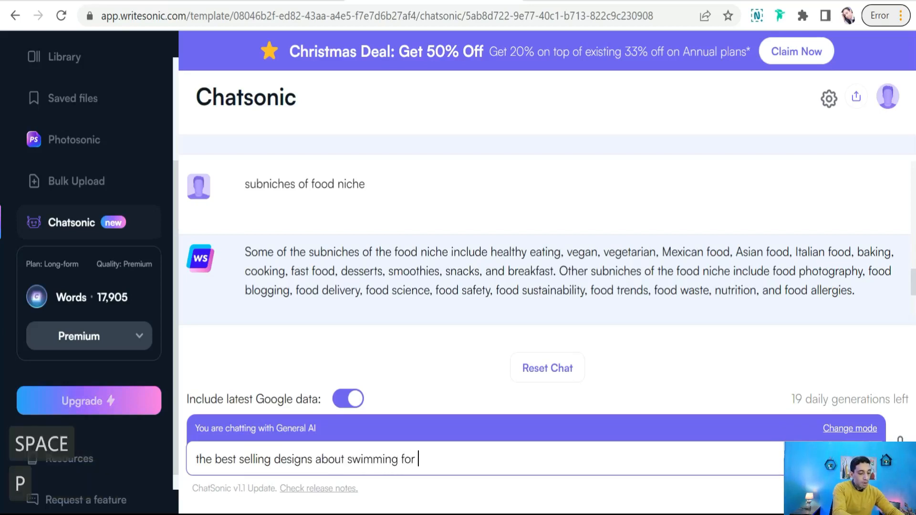
{"action": "type", "text": "print ob"}
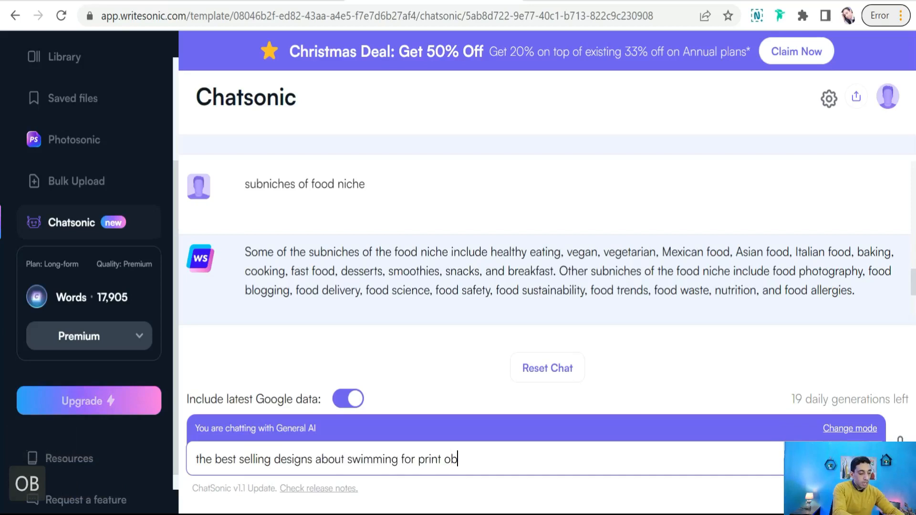
{"action": "type", "text": "n demand"}
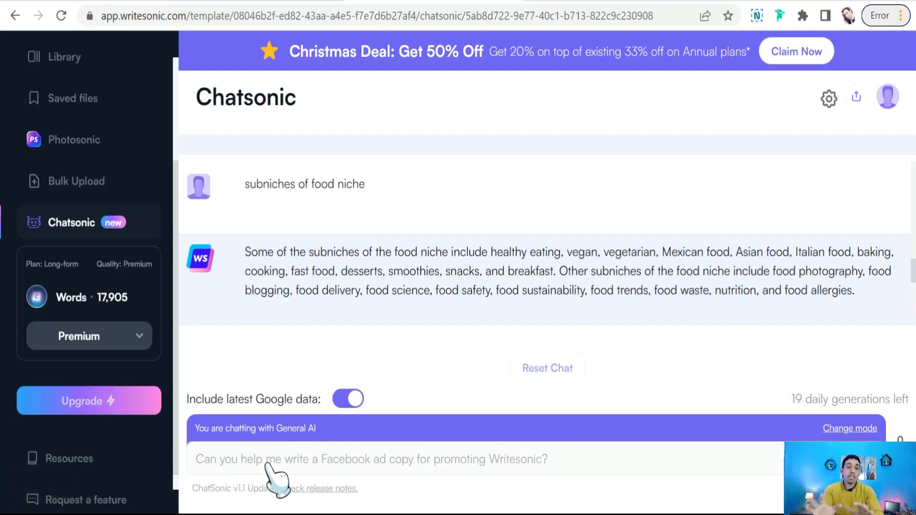
{"action": "scroll", "scroll_direction": "down", "scroll_amount": 3}
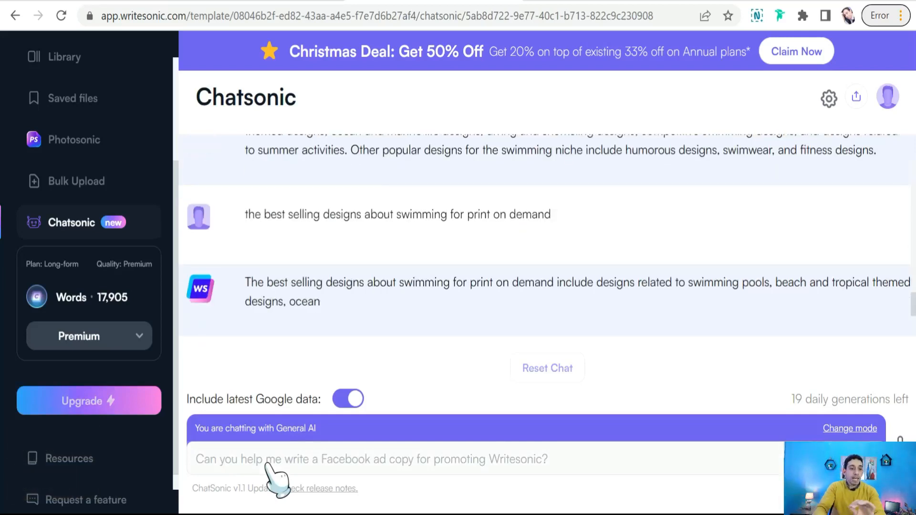